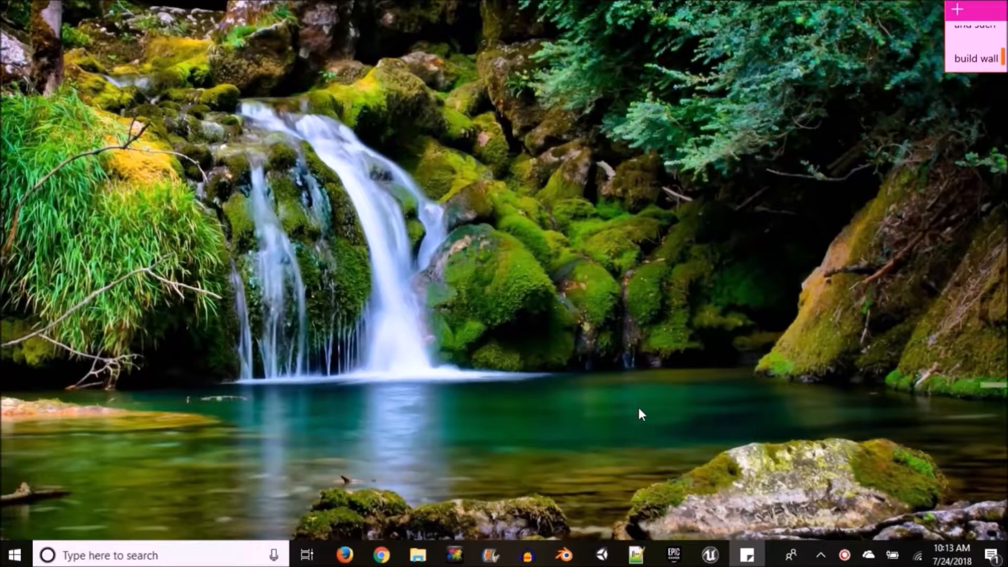
mouse_move(637, 559)
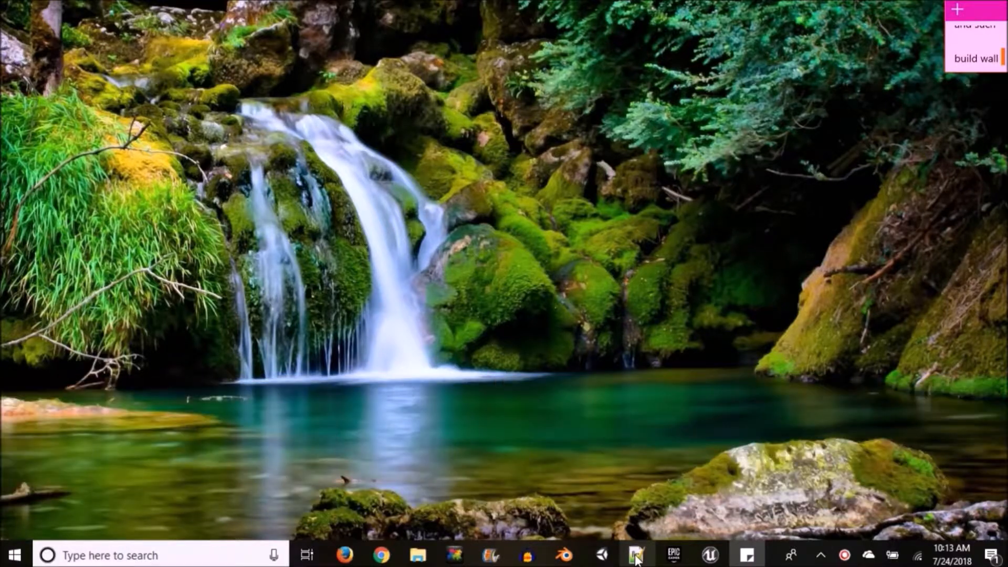
mouse_move(638, 560)
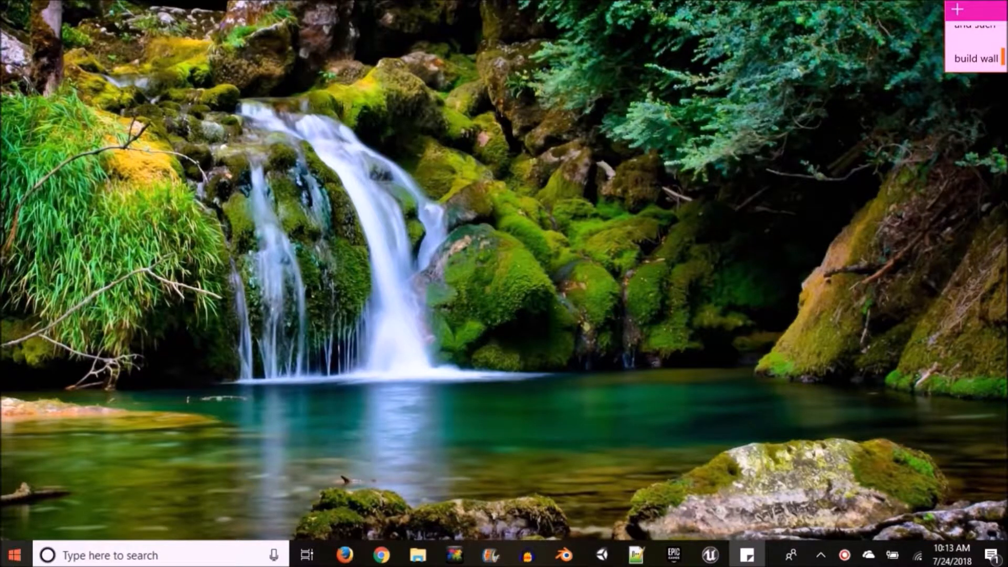
Open the Windows Start menu to find Notepad++
click(18, 555)
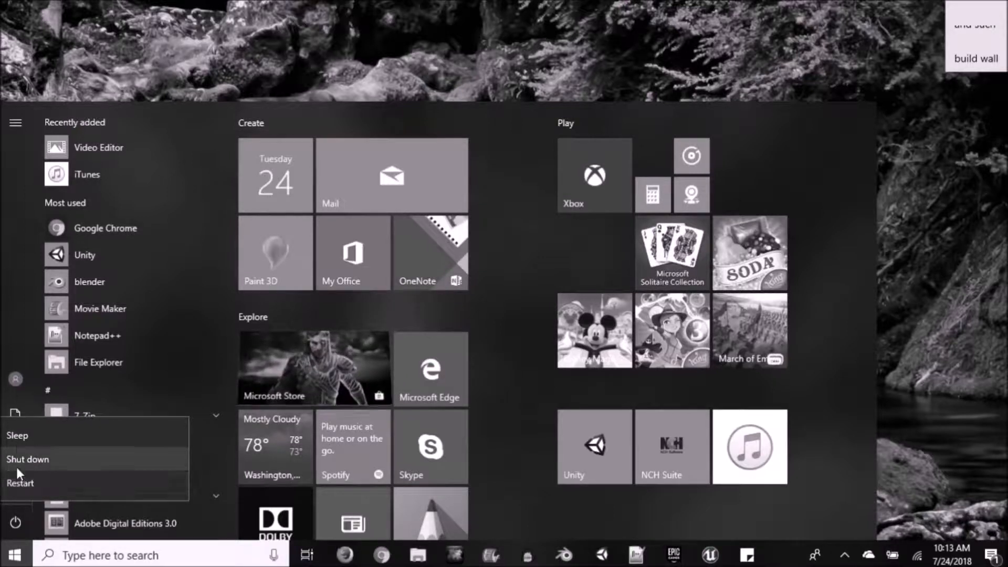
mouse_move(21, 465)
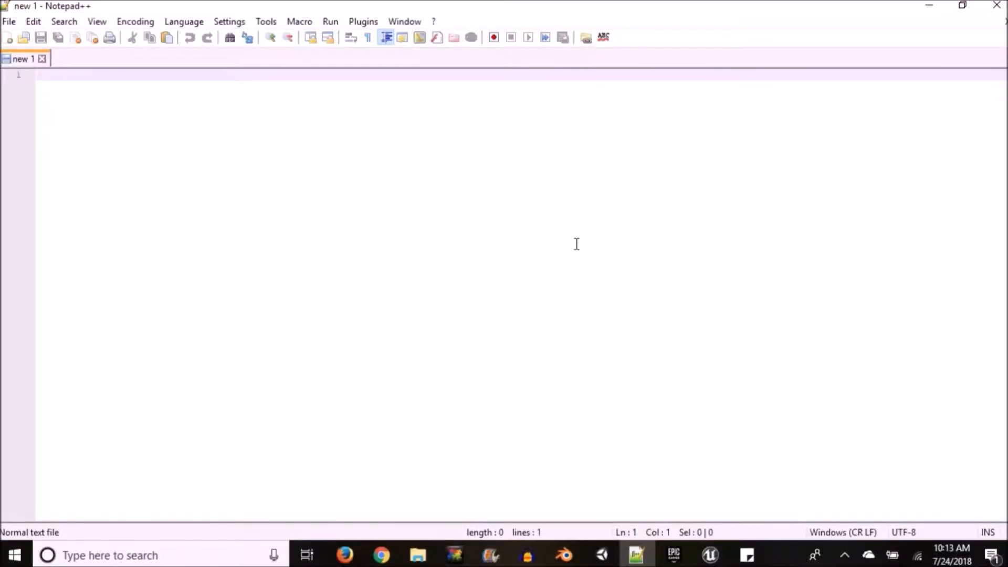
Type the html and body opening and closing tags, then move inside the body
text(<>)
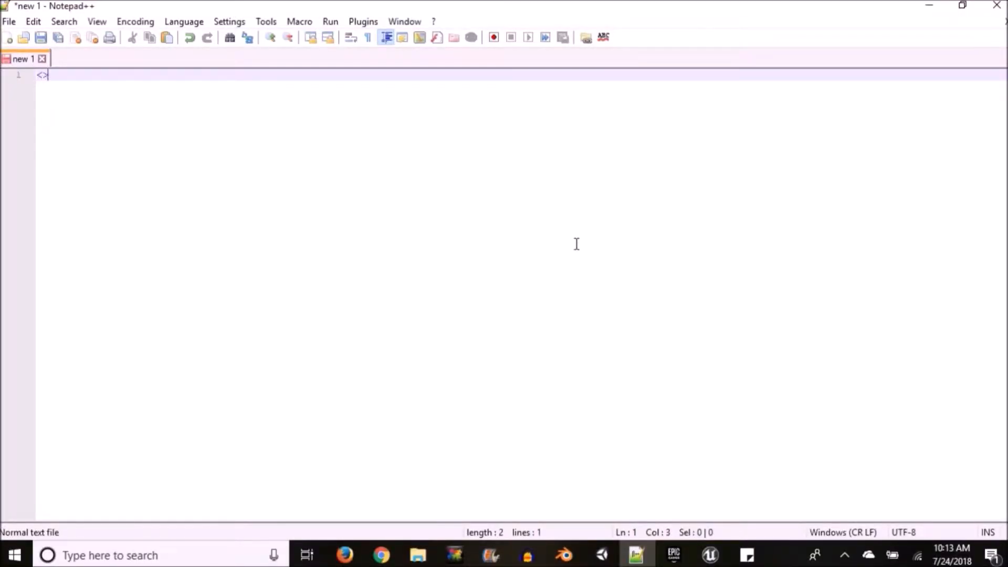
text(html)
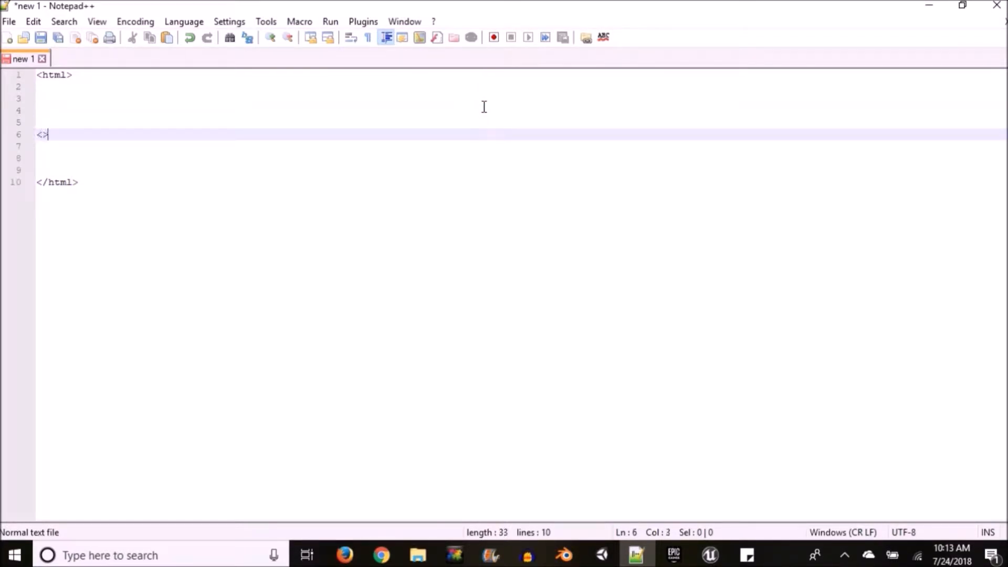
text(bd)
text(</>)
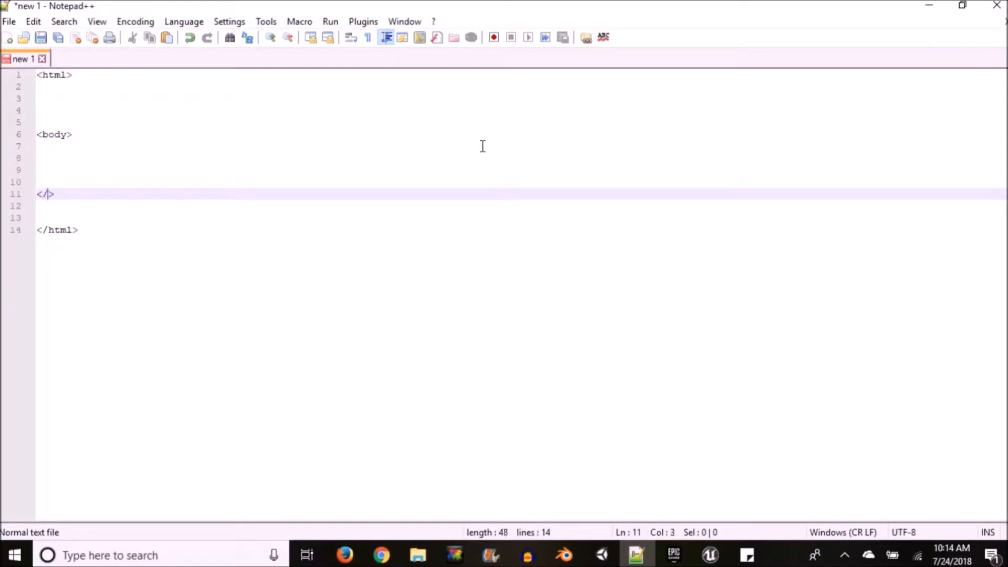
text(body)
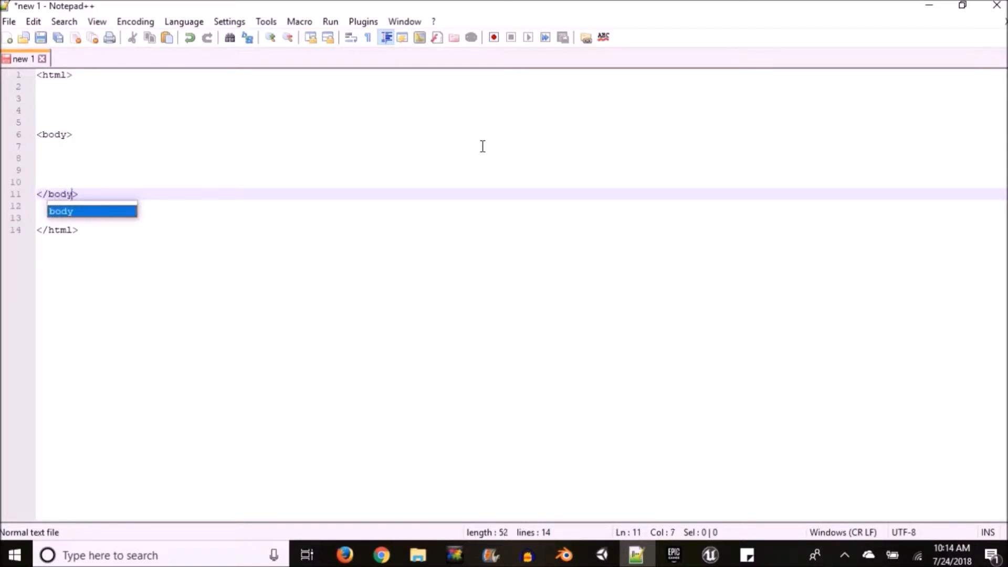
click(407, 171)
text(<>)
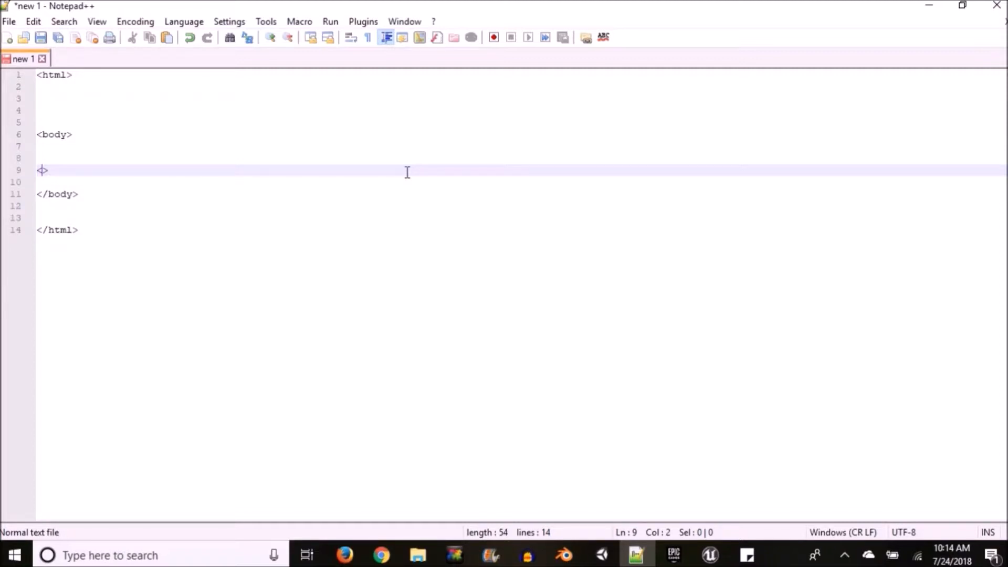
Write an <a href> link to an .html page with the text 'Click Me'
text(a href=")
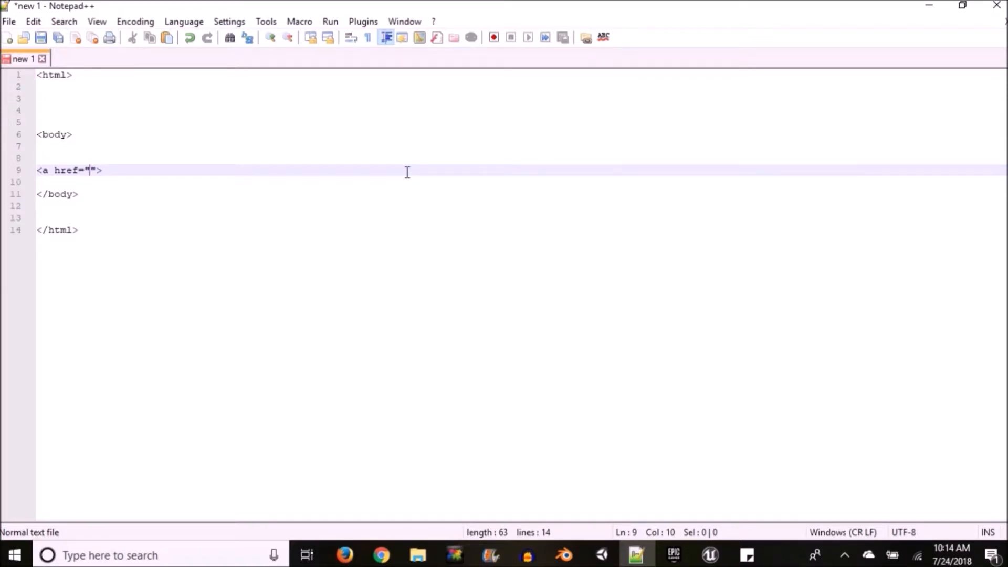
text(" U")
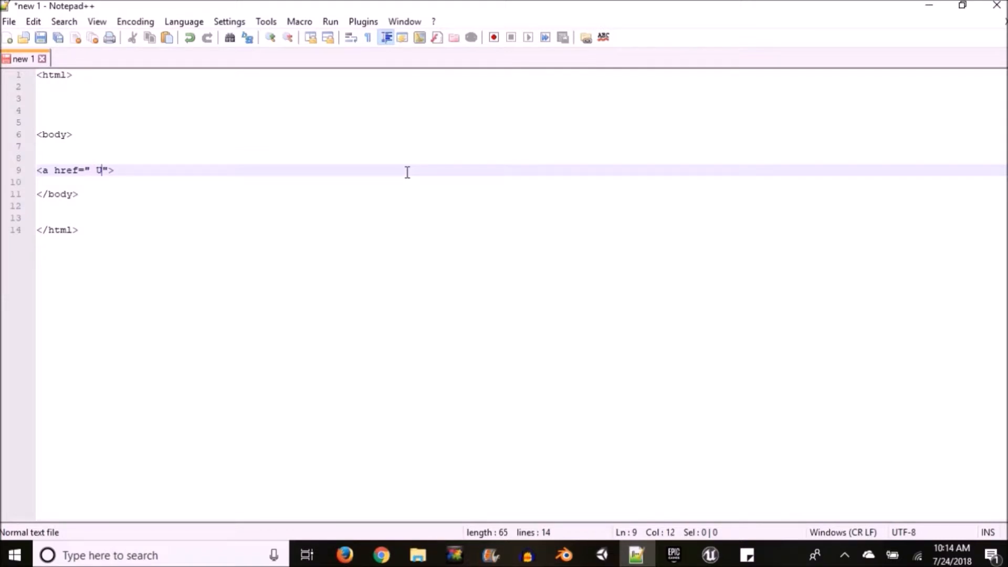
text(r Mom Giey)
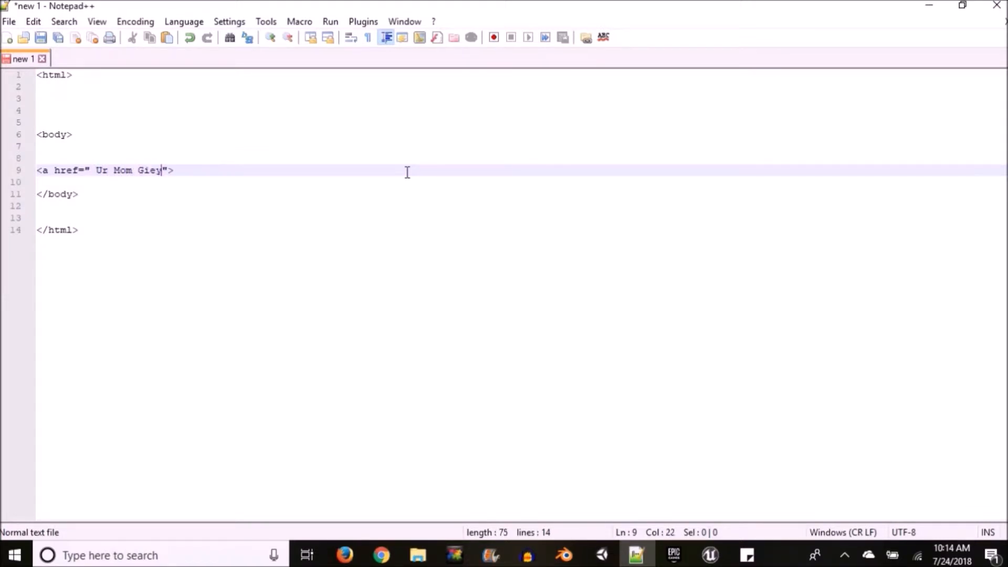
text(.html)
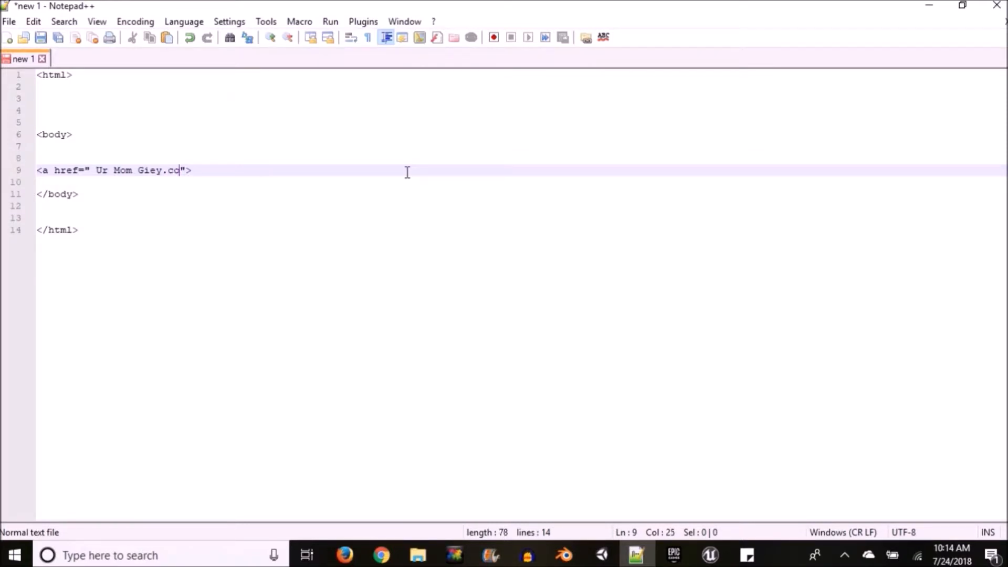
text(m)
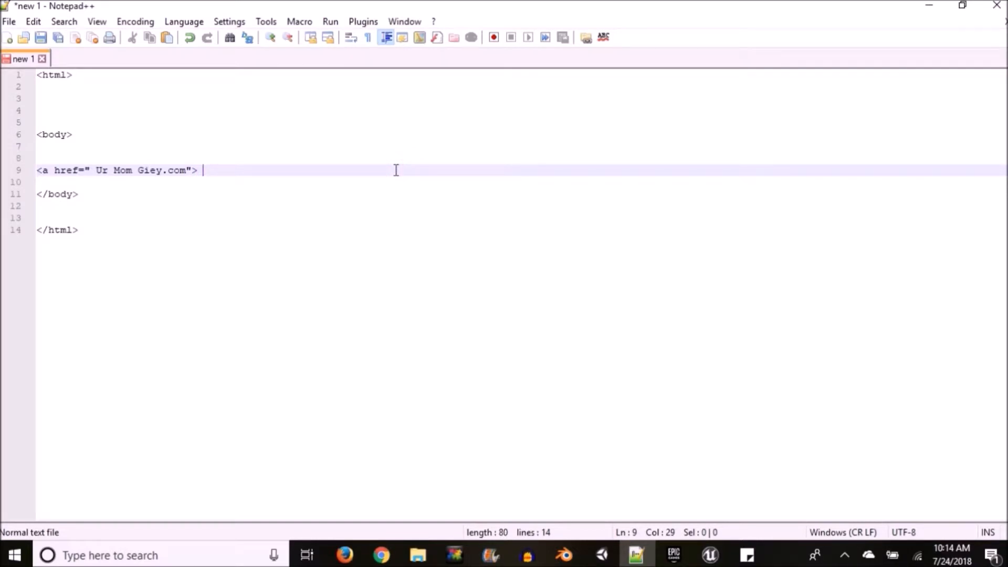
text(Click Me <)
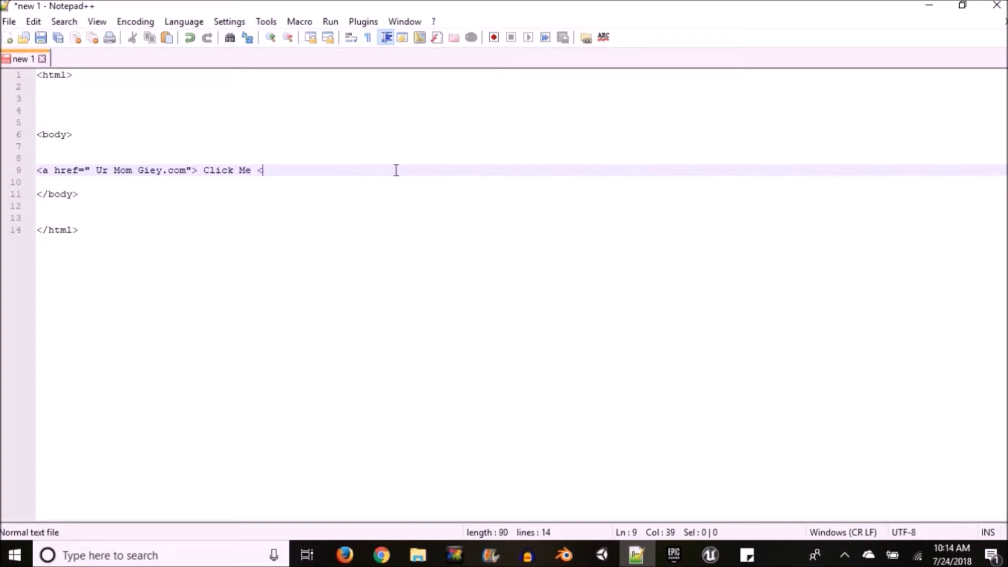
text(/a>)
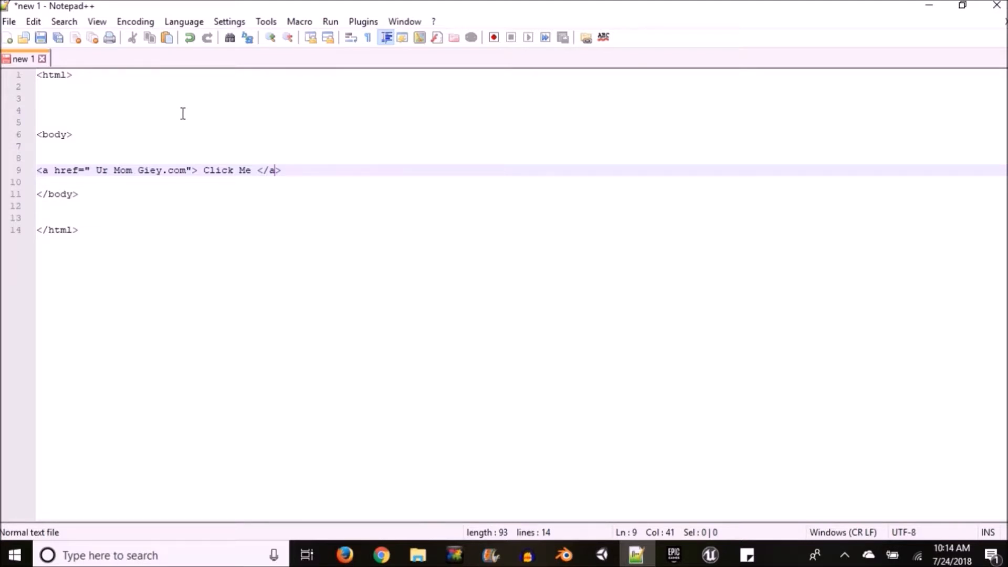
click(8, 22)
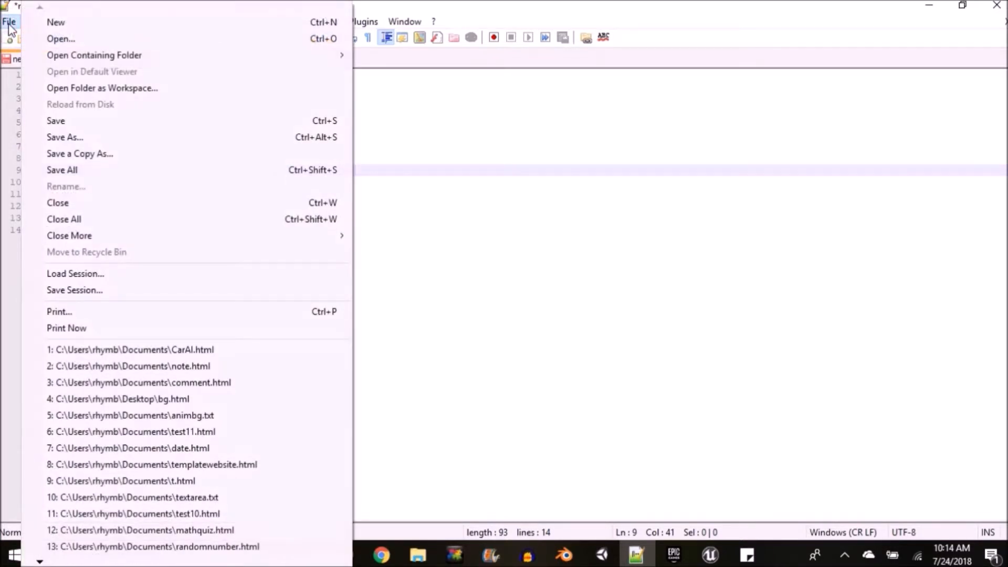
mouse_move(157, 126)
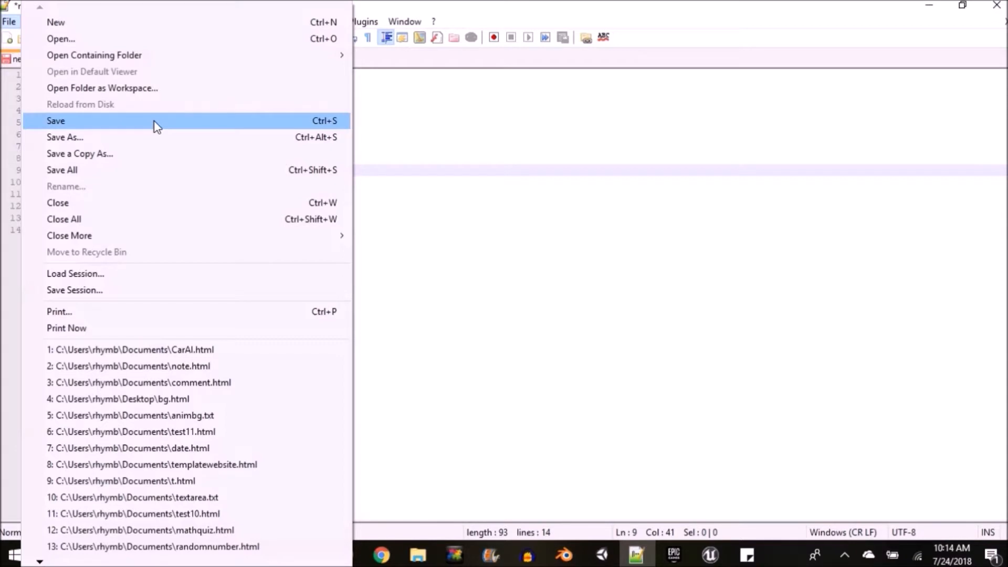
mouse_move(151, 161)
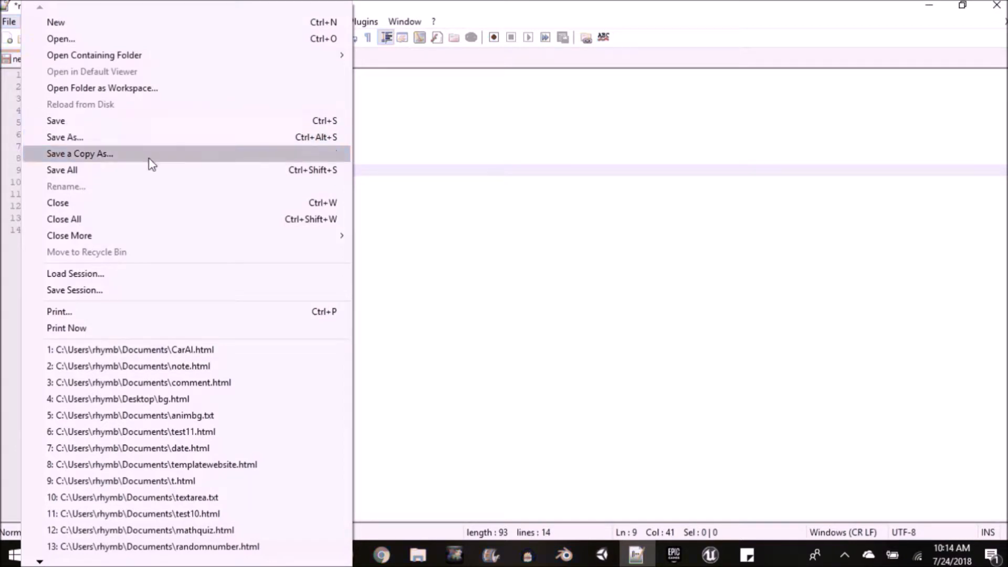
mouse_move(155, 220)
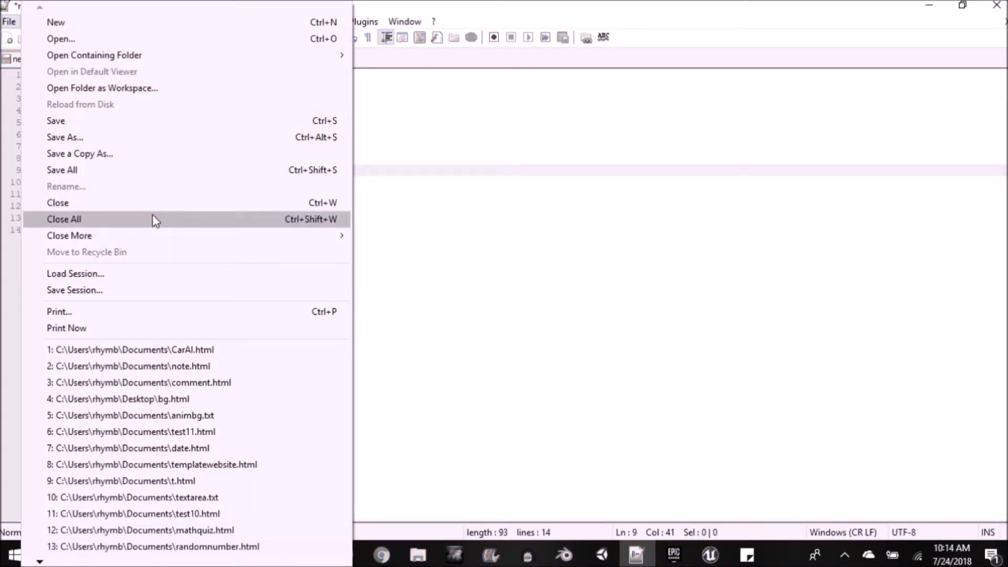
Choose Save As from the File menu
click(63, 219)
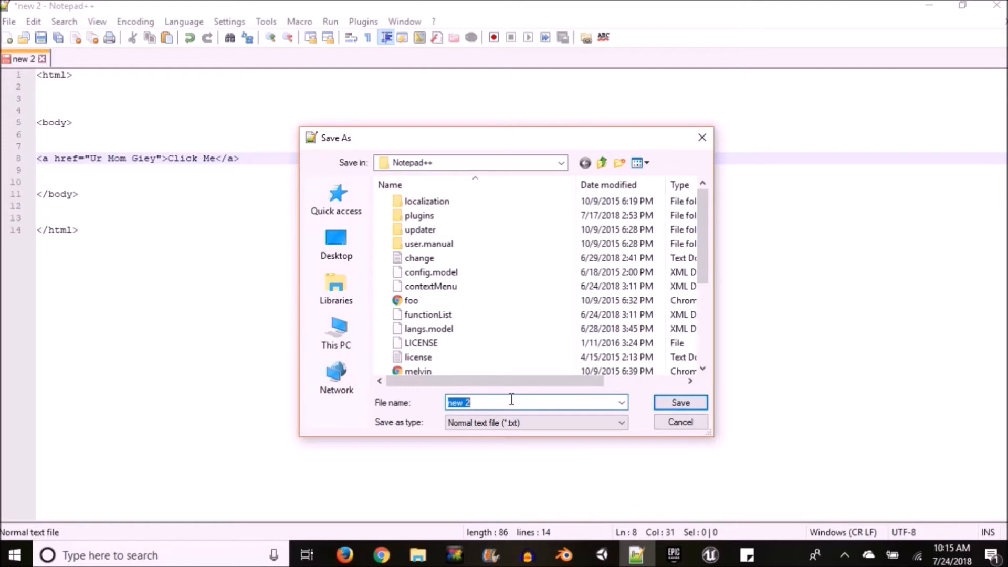
Save the page as f.html, confirming the Documents folder location
text(f.html)
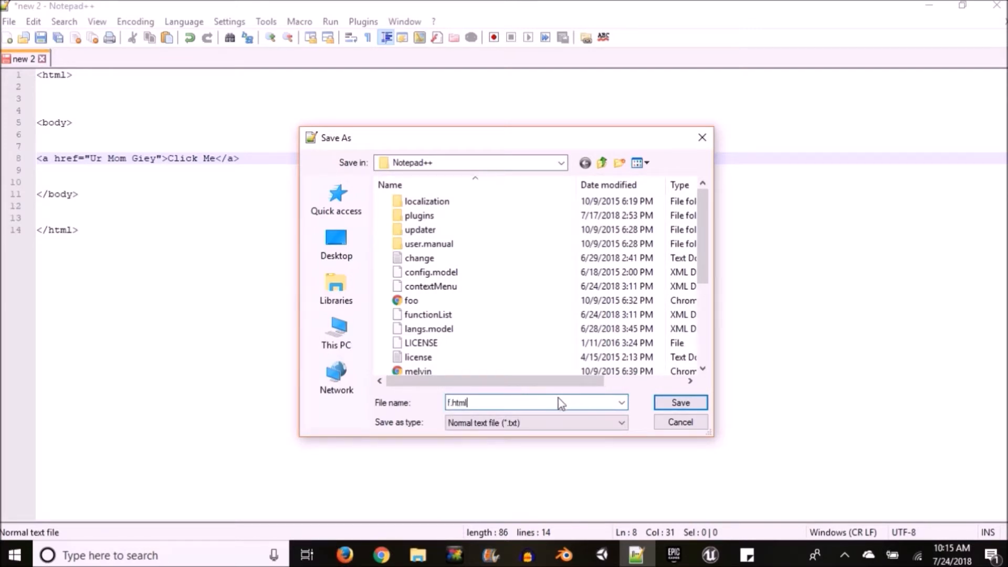
click(680, 403)
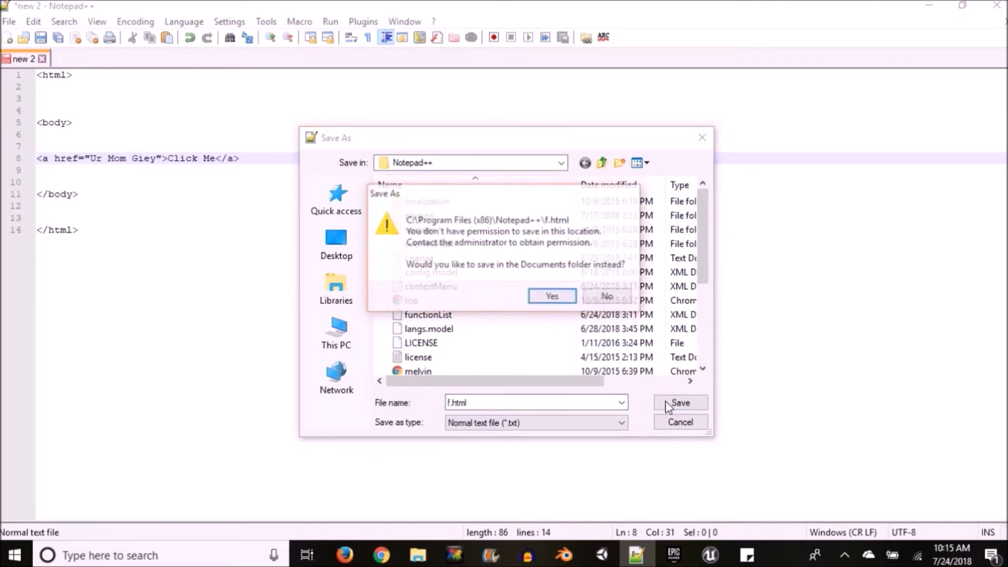
click(552, 296)
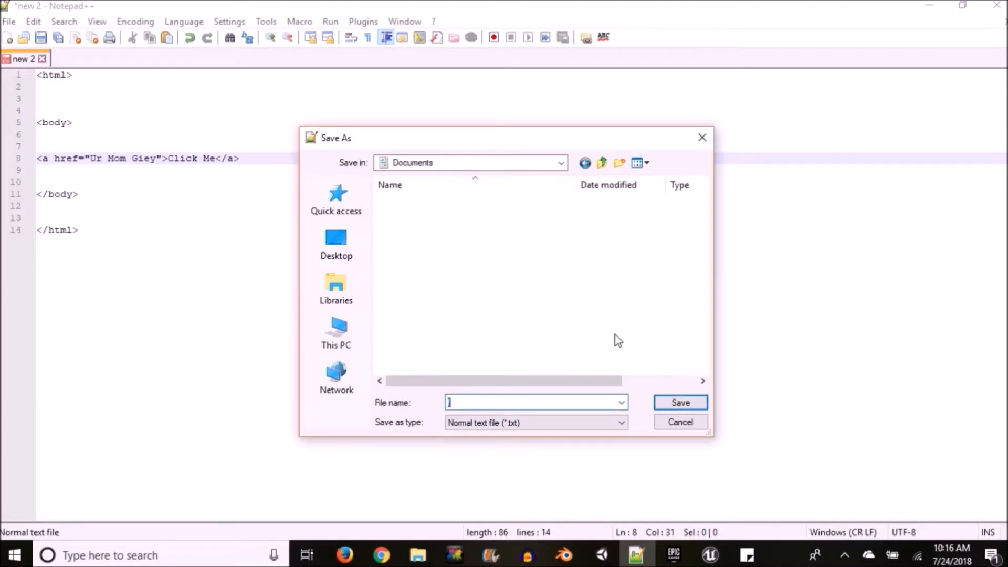
click(680, 402)
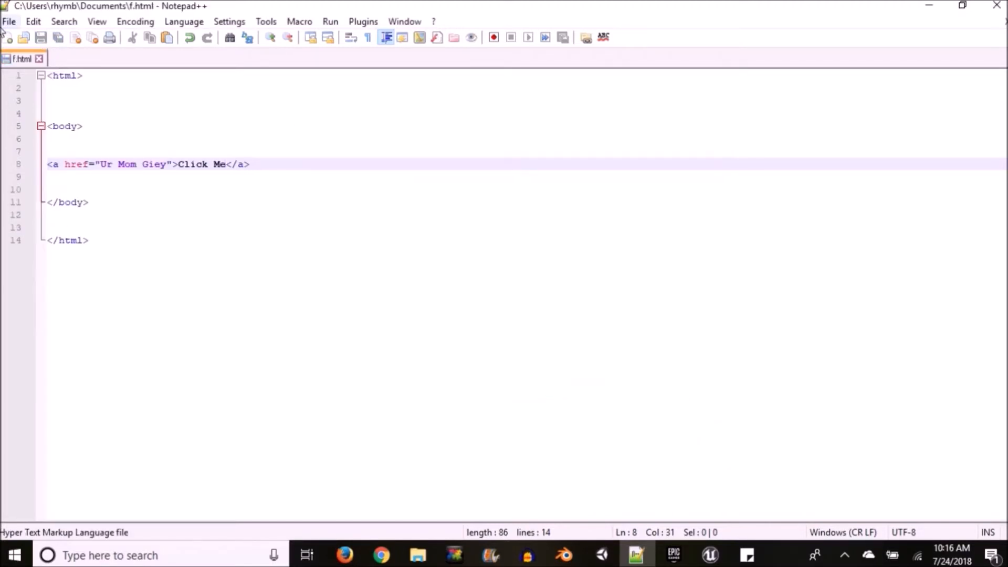
Show f.html's containing folder, return to Notepad++, and launch the page in Chrome
click(9, 21)
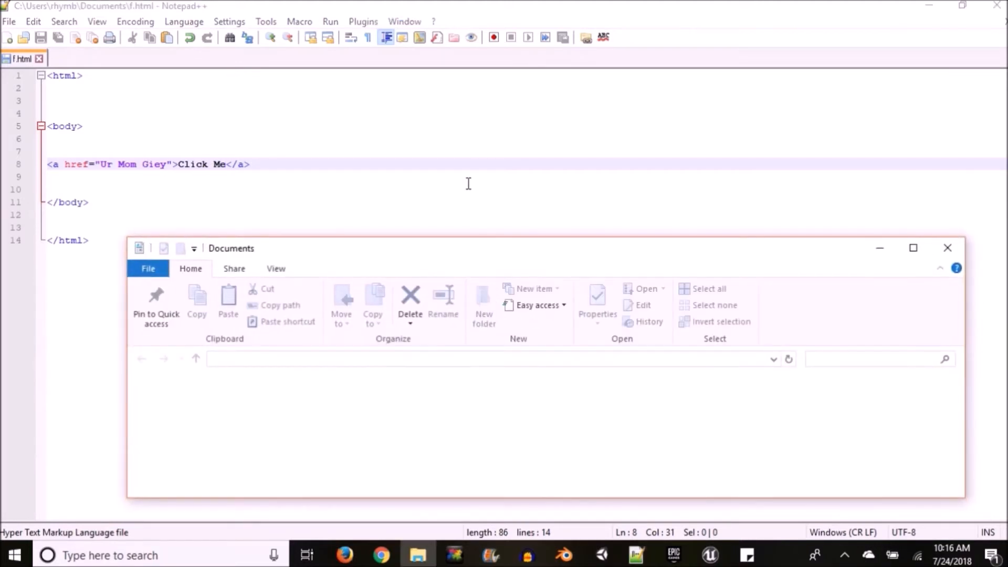
click(348, 472)
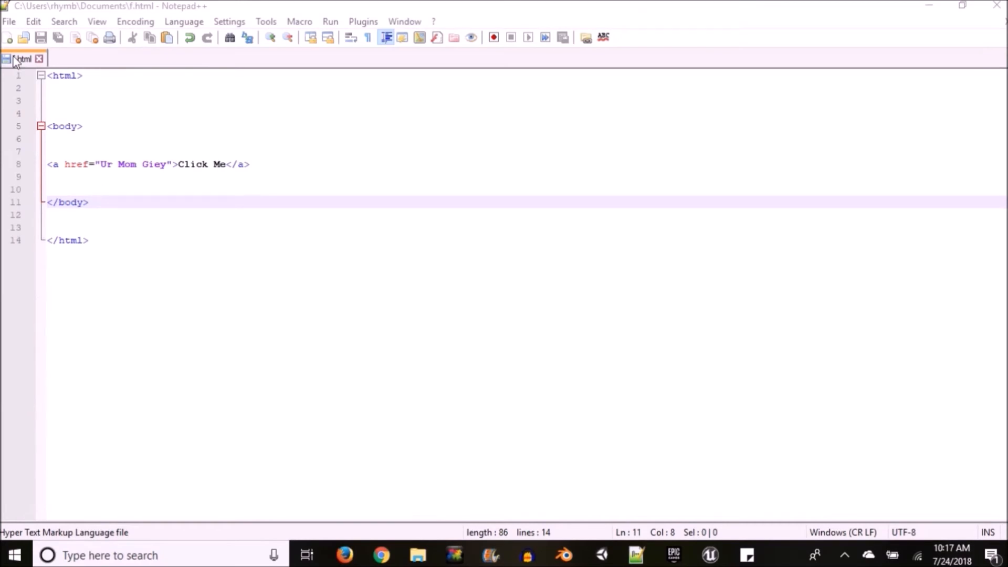
click(9, 22)
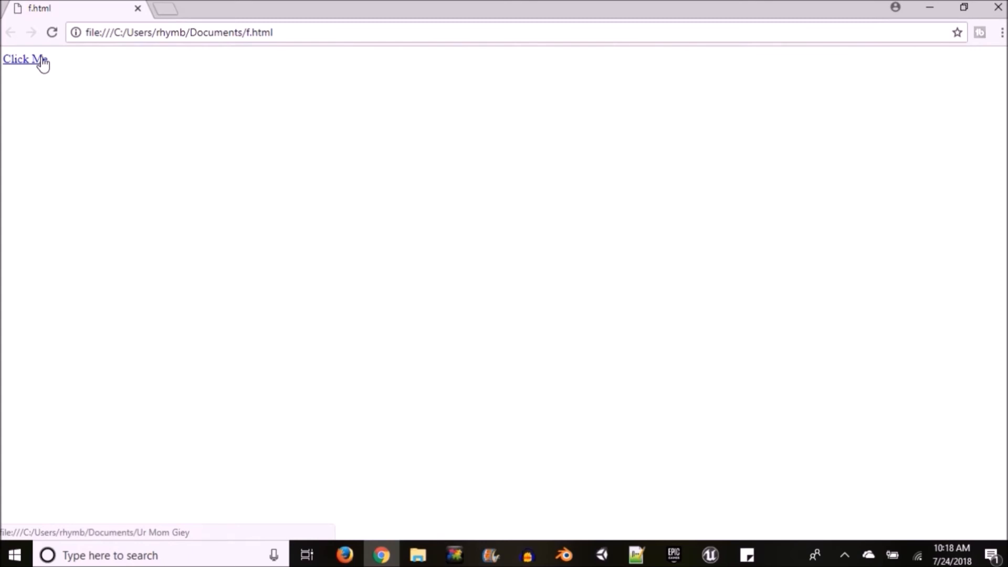
Follow the Click Me link in Chrome, then go back to f.html
click(26, 59)
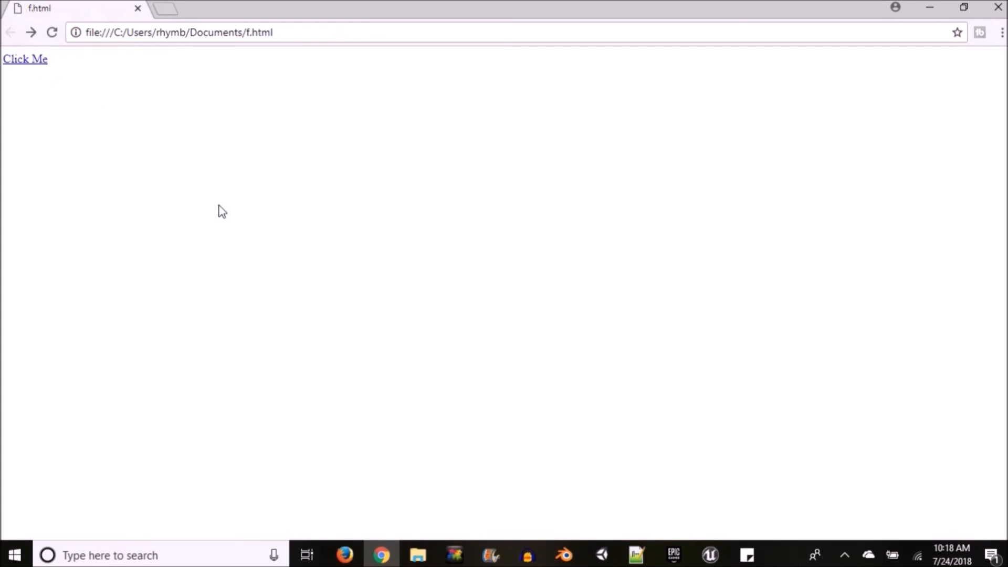
click(24, 59)
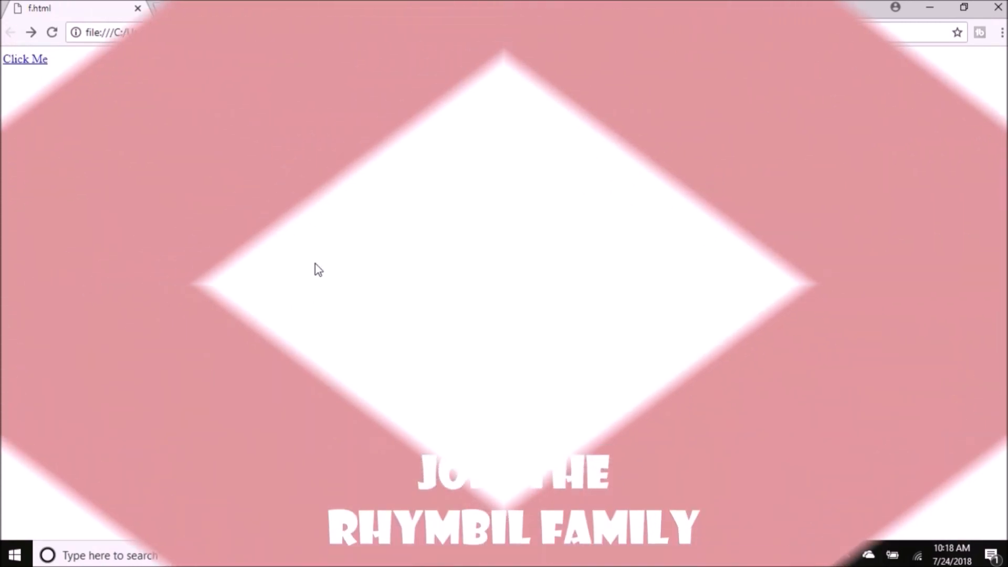